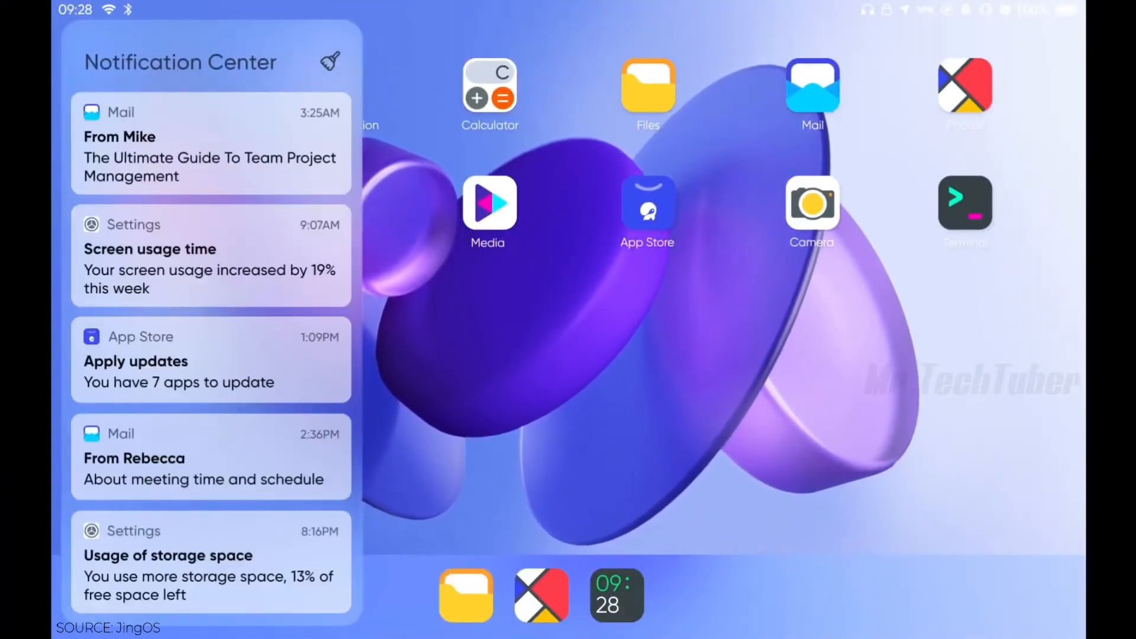
Enter the command cd /usr at the Konsole prompt to change directory to /usr
click(329, 62)
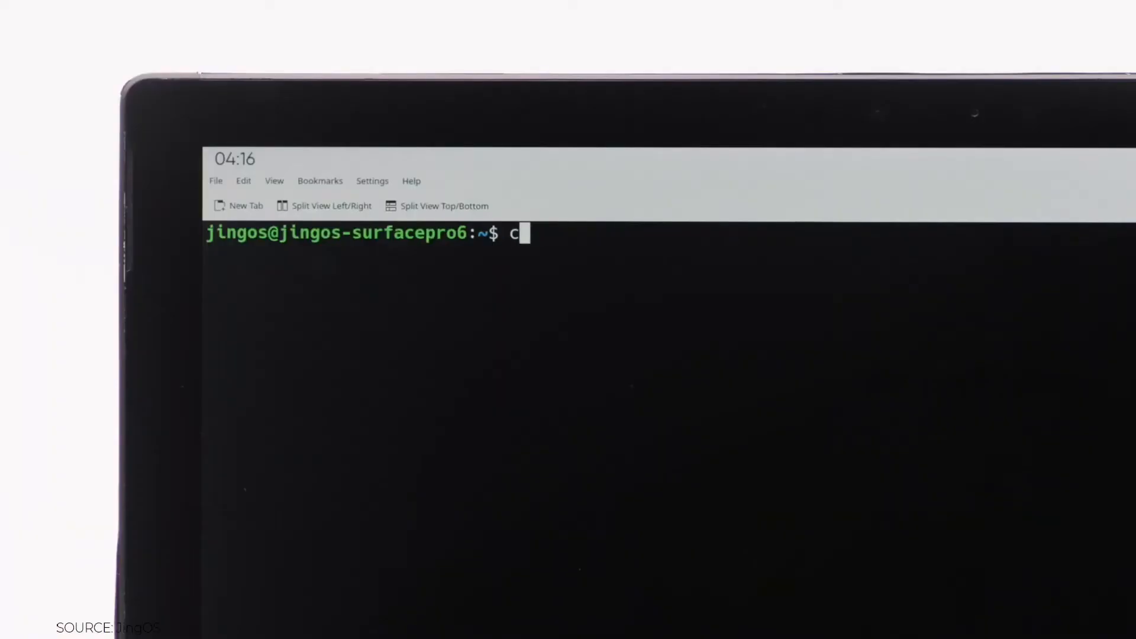
text(d /usr)
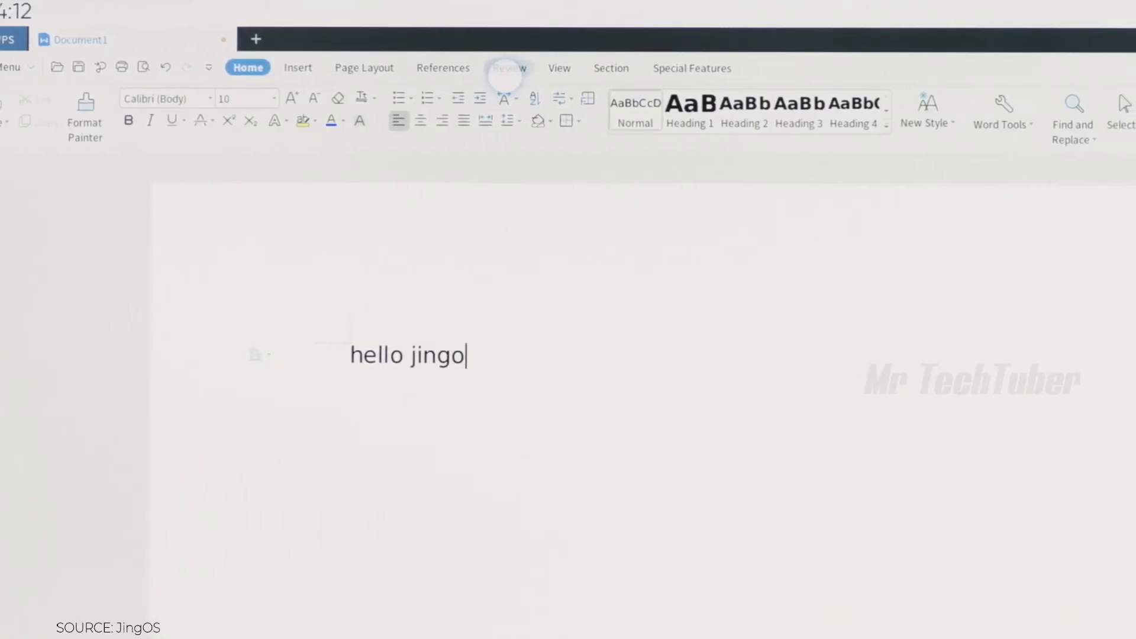
Finish the document line to read 'hello jingos' and bring up the context menu on it
text(s)
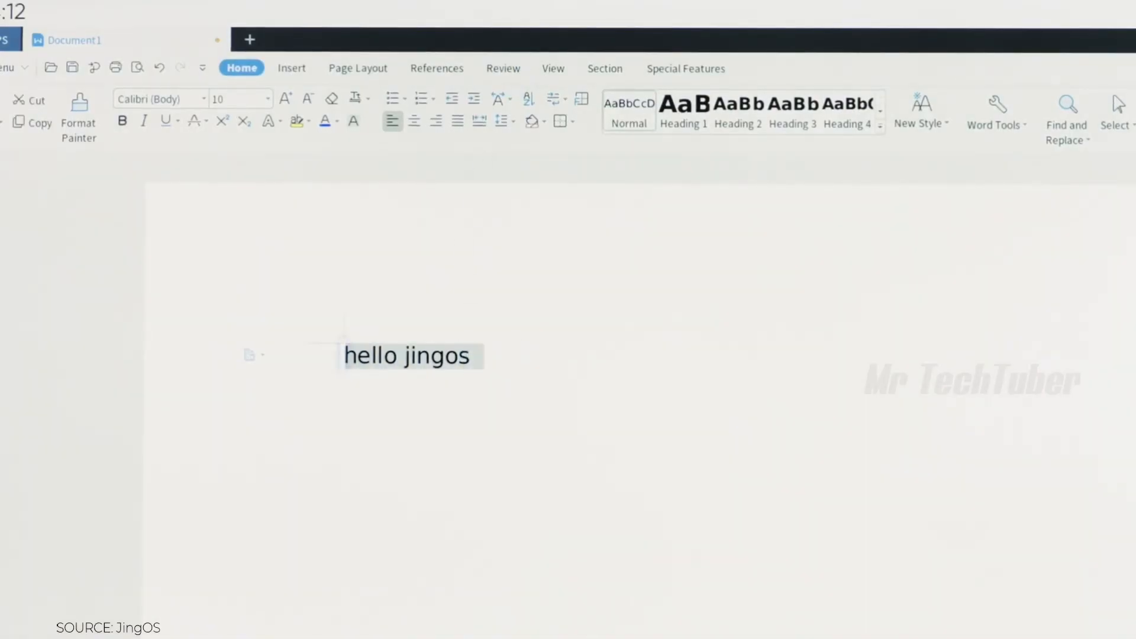
right_click(405, 356)
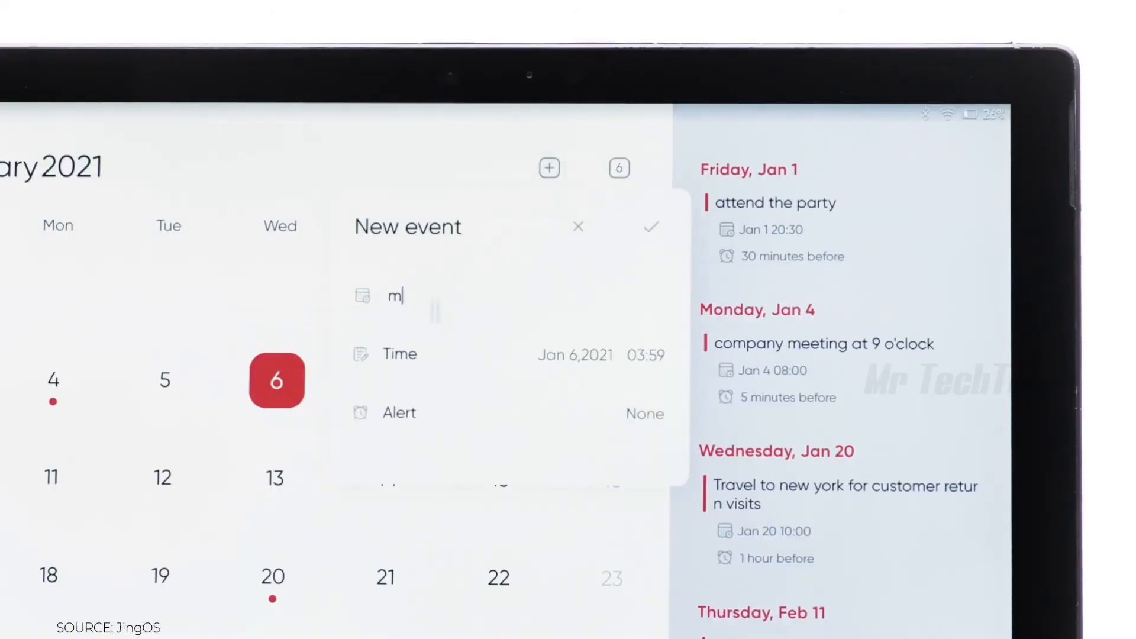
Title the new Jan 6, 2021 calendar event 'meeting'
text(eeting)
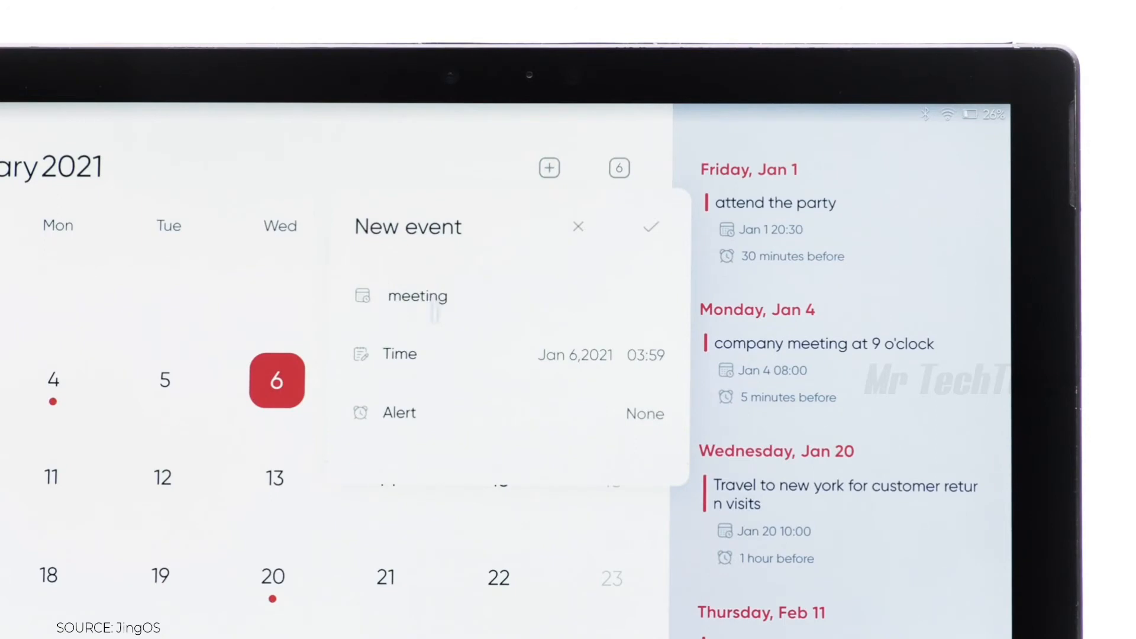